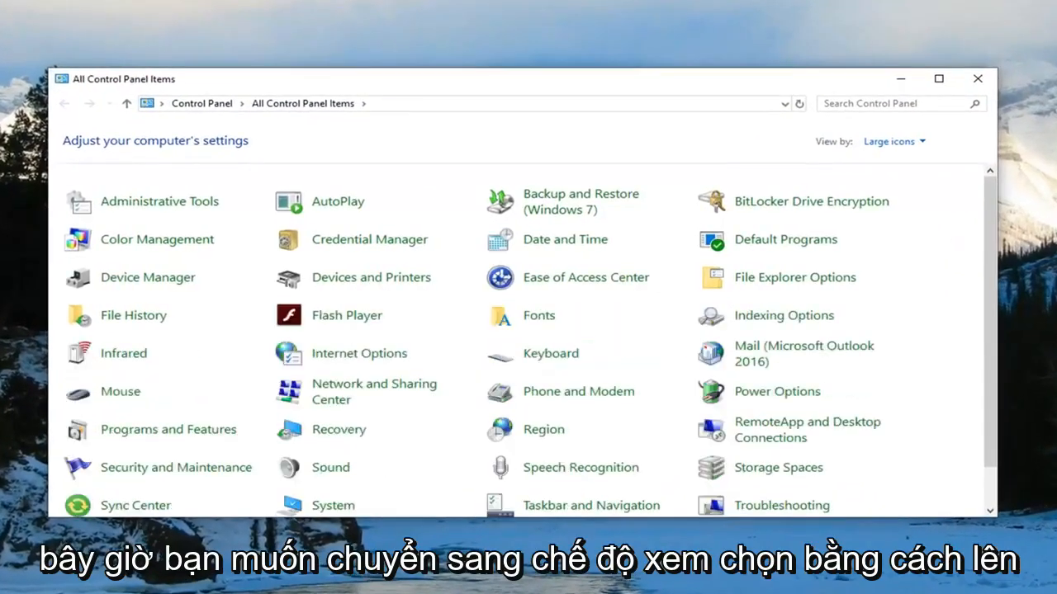
{"action": "mouse_move", "coordinate": [828, 146]}
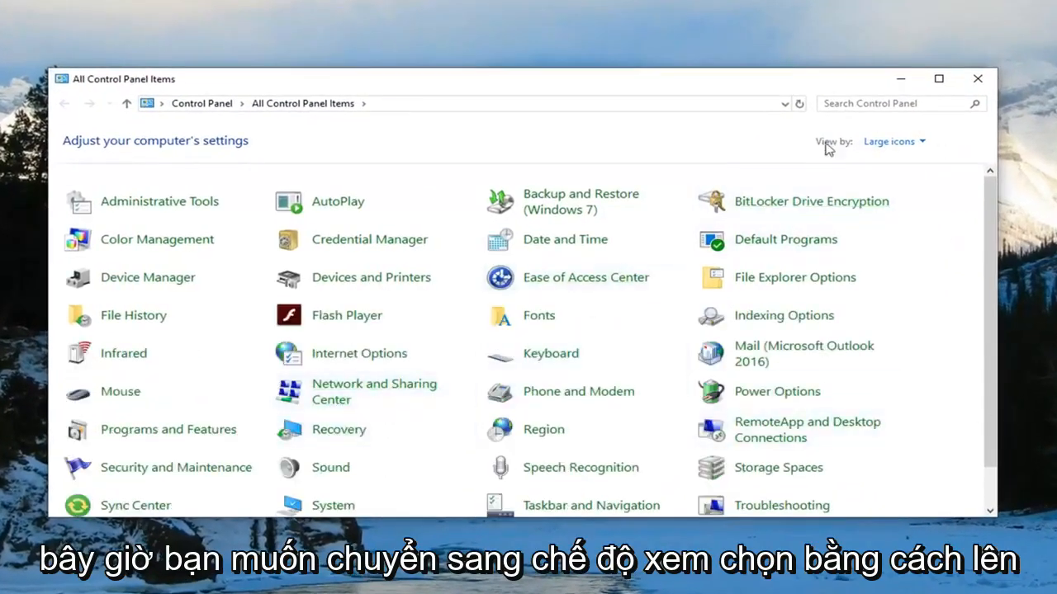
Switch Control Panel to Category view and open Internet Options under Network and Internet
{"action": "left_click", "coordinate": [893, 141]}
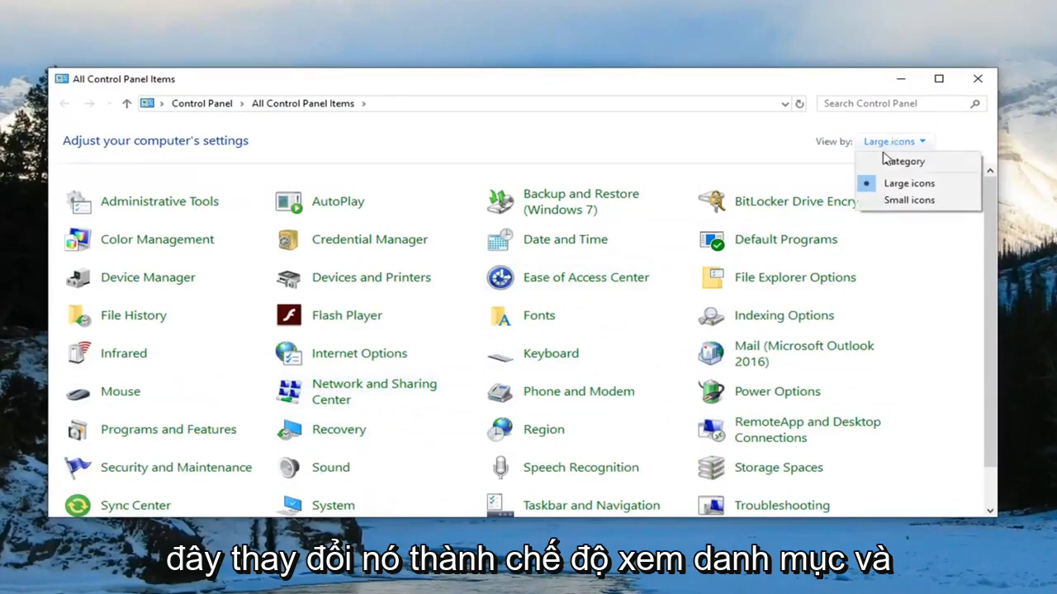
{"action": "left_click", "coordinate": [902, 161]}
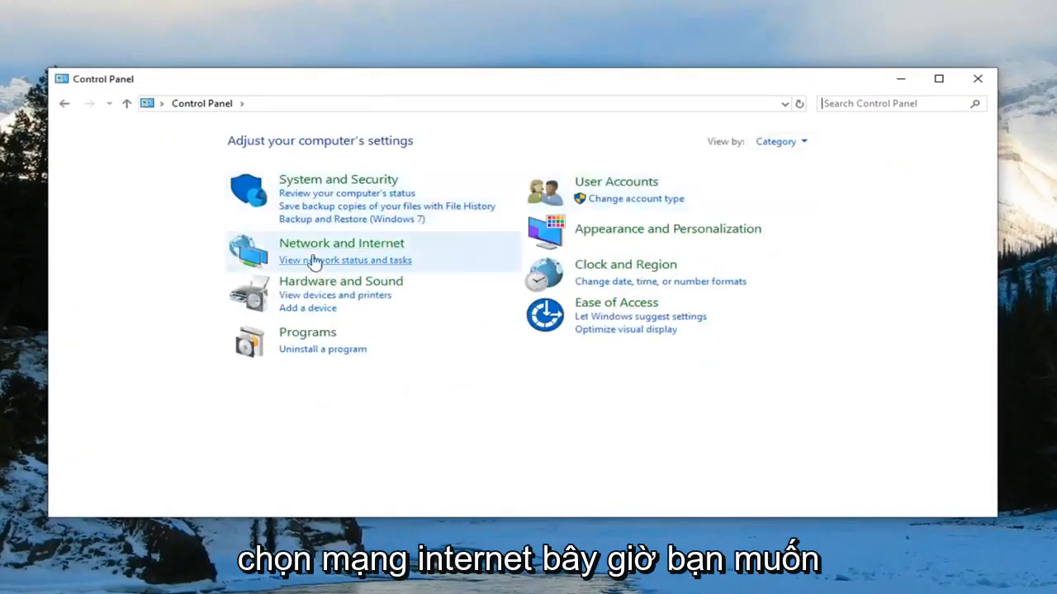
{"action": "left_click", "coordinate": [341, 242]}
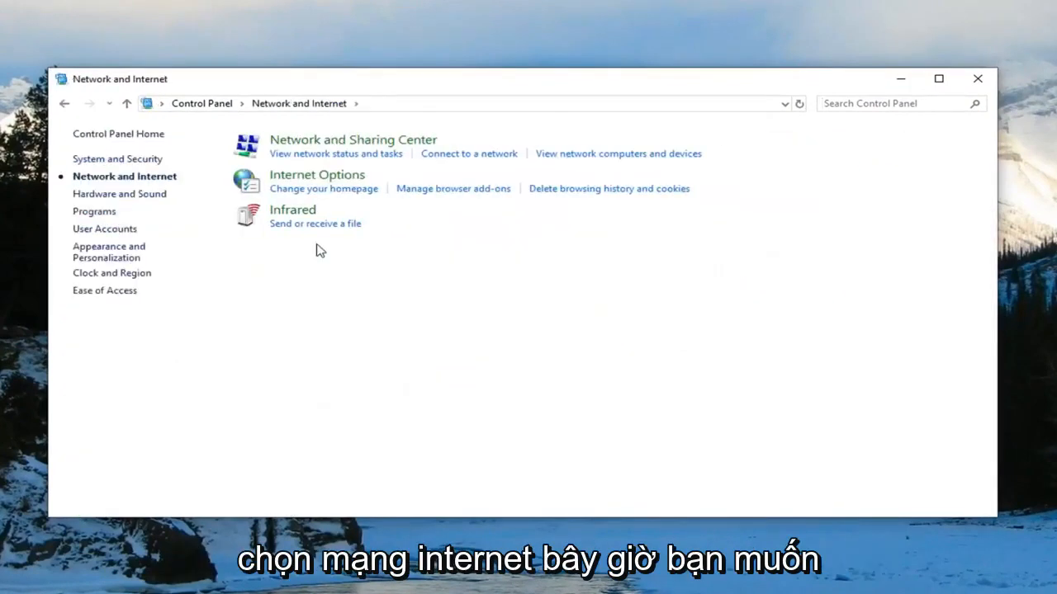
{"action": "mouse_move", "coordinate": [317, 174]}
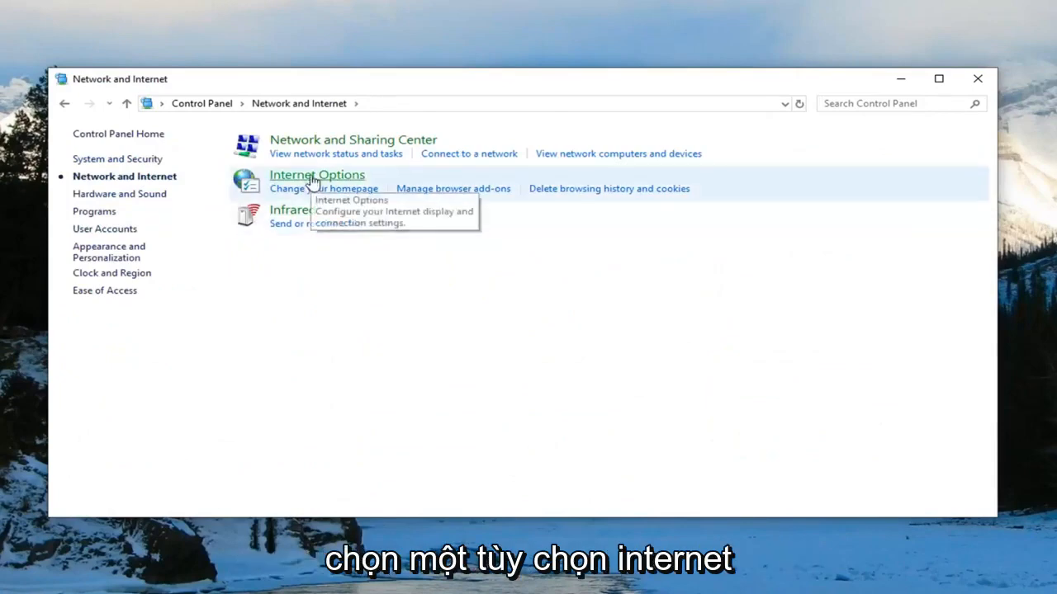
{"action": "left_click", "coordinate": [317, 174]}
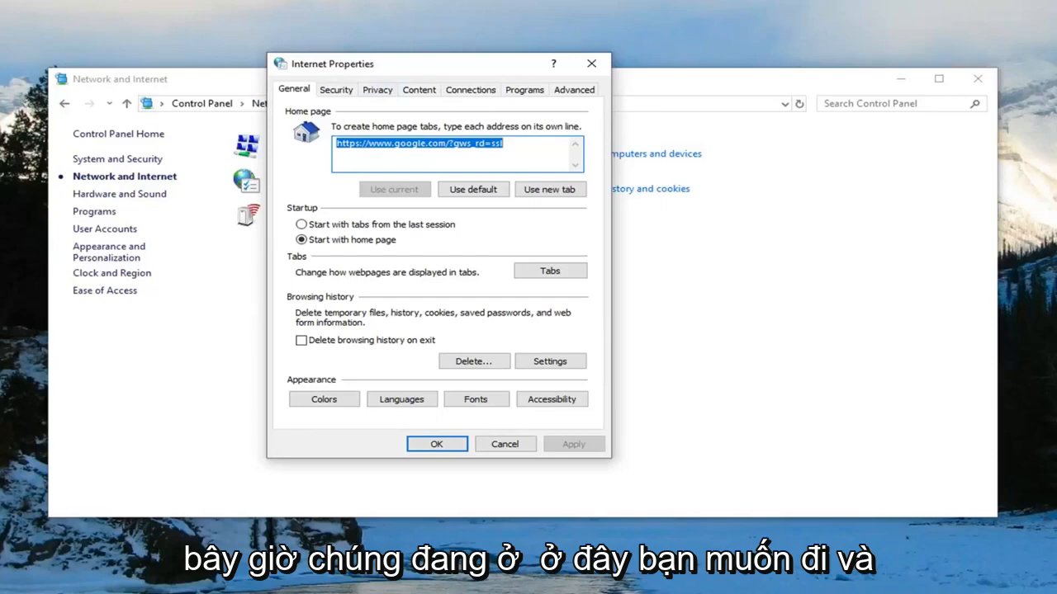
Move the Internet Properties window aside and show its Connections tab
{"action": "left_click_drag", "start_coordinate": [331, 64], "coordinate": [430, 85]}
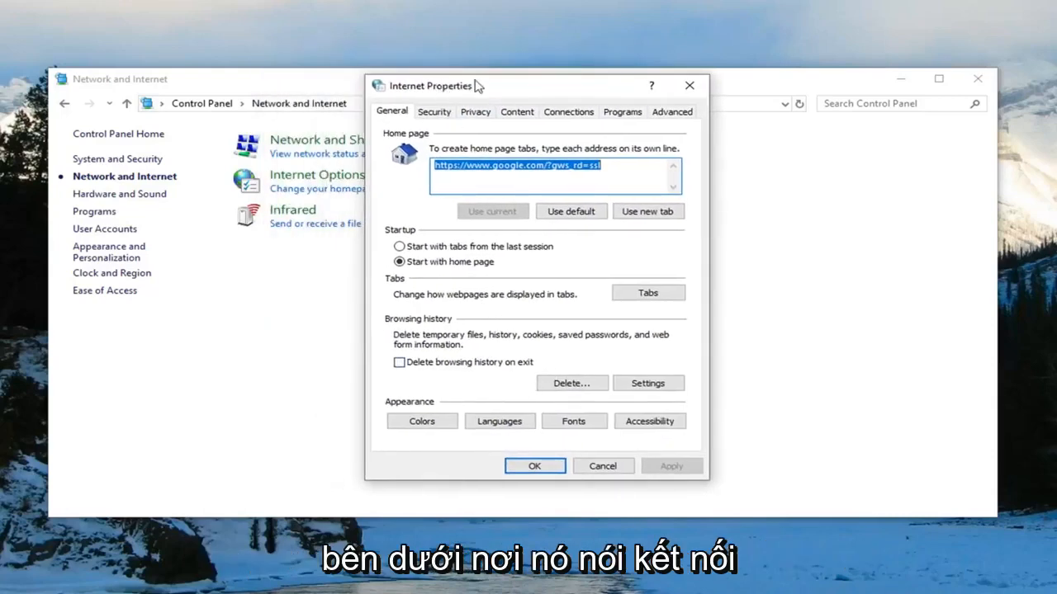
{"action": "mouse_move", "coordinate": [568, 111]}
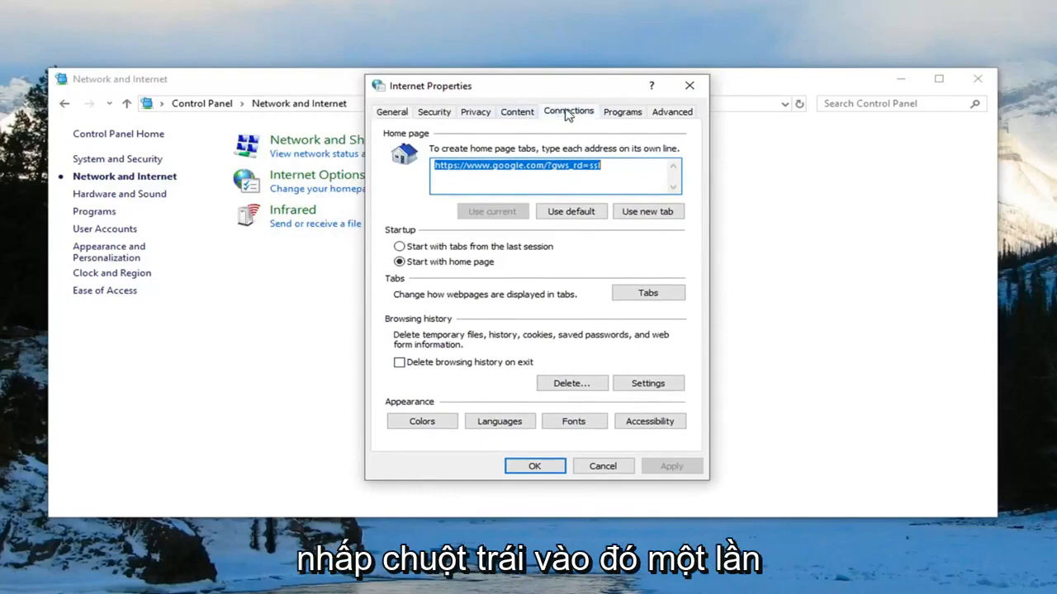
{"action": "left_click", "coordinate": [568, 112]}
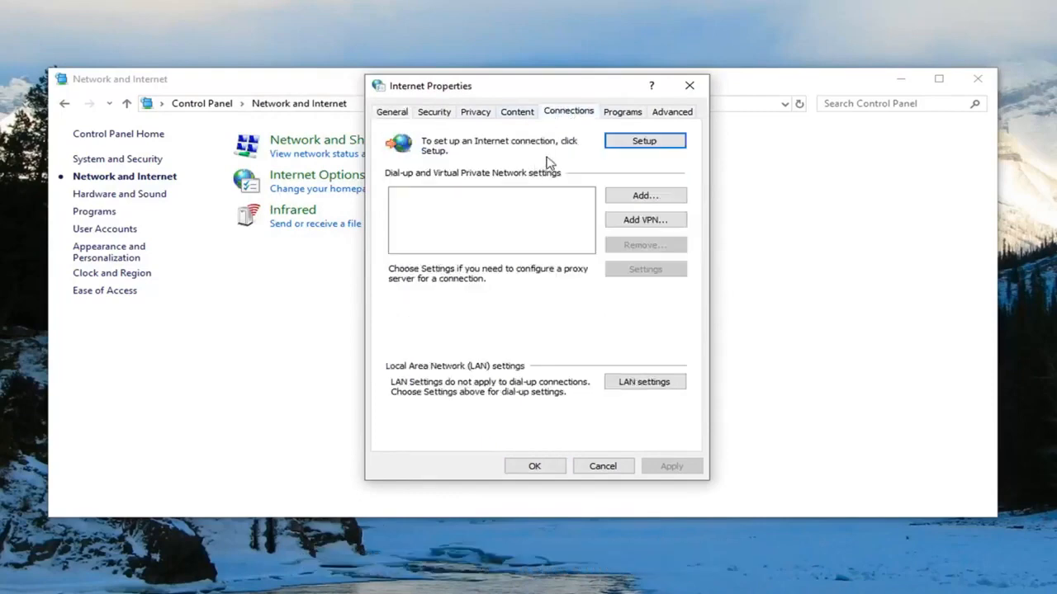
{"action": "mouse_move", "coordinate": [466, 375]}
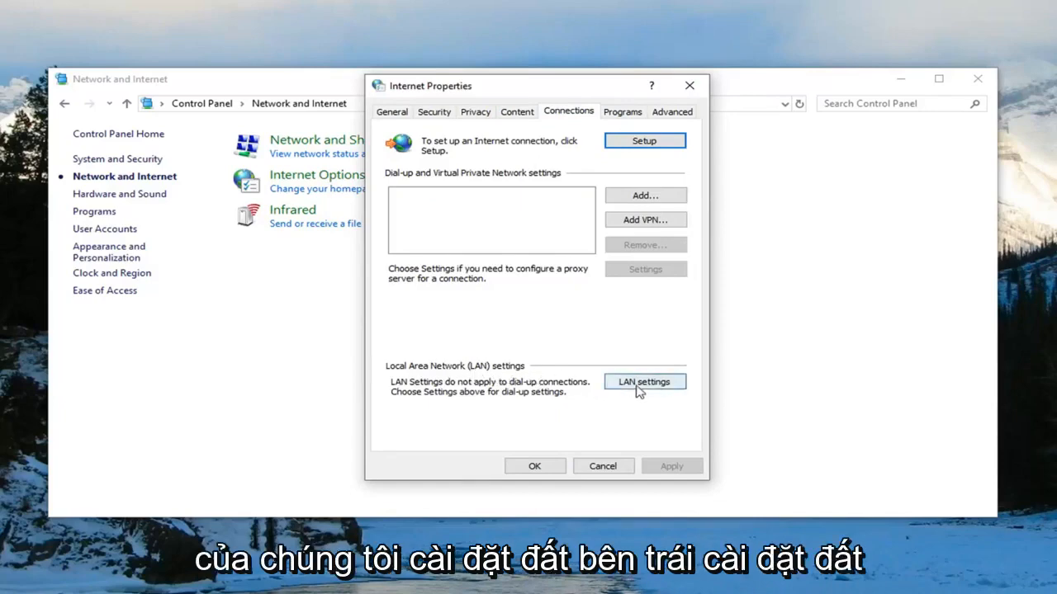
Confirm LAN settings use automatic detection, then browse the Content, Security and General tabs
{"action": "left_click", "coordinate": [644, 381]}
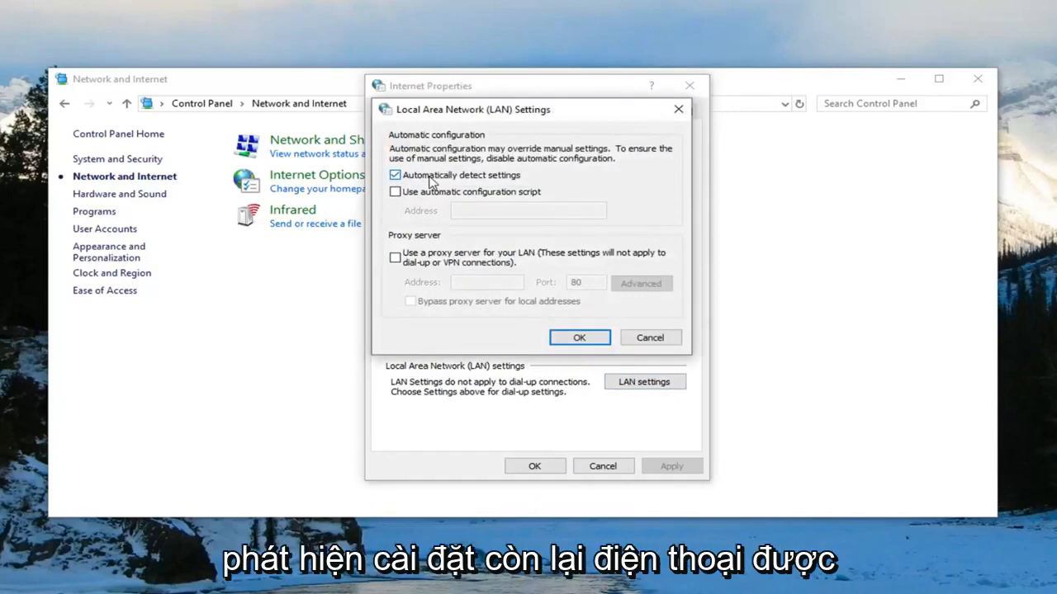
{"action": "left_click", "coordinate": [579, 337]}
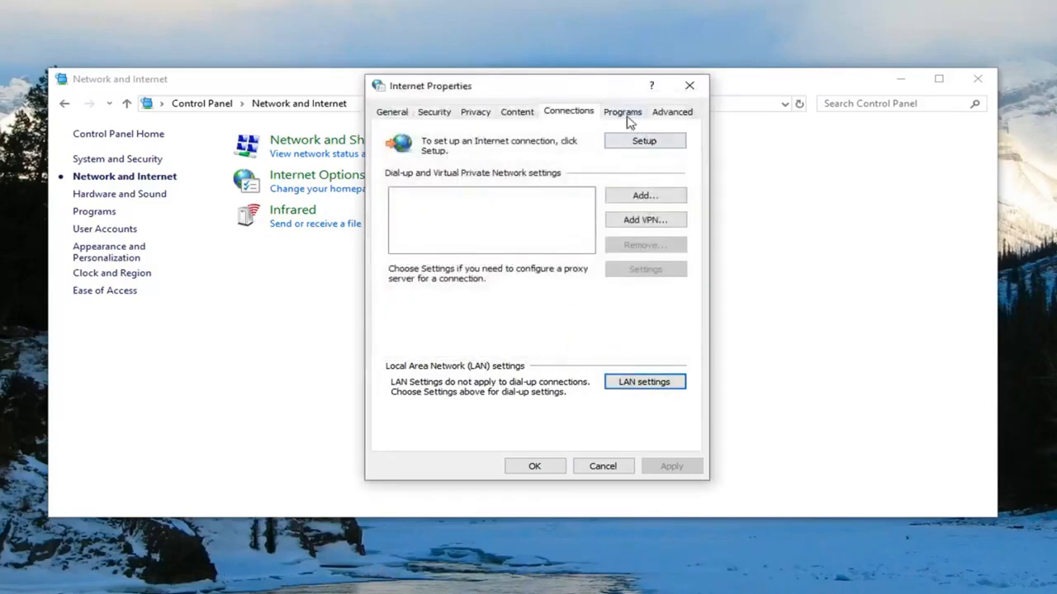
{"action": "left_click", "coordinate": [517, 111]}
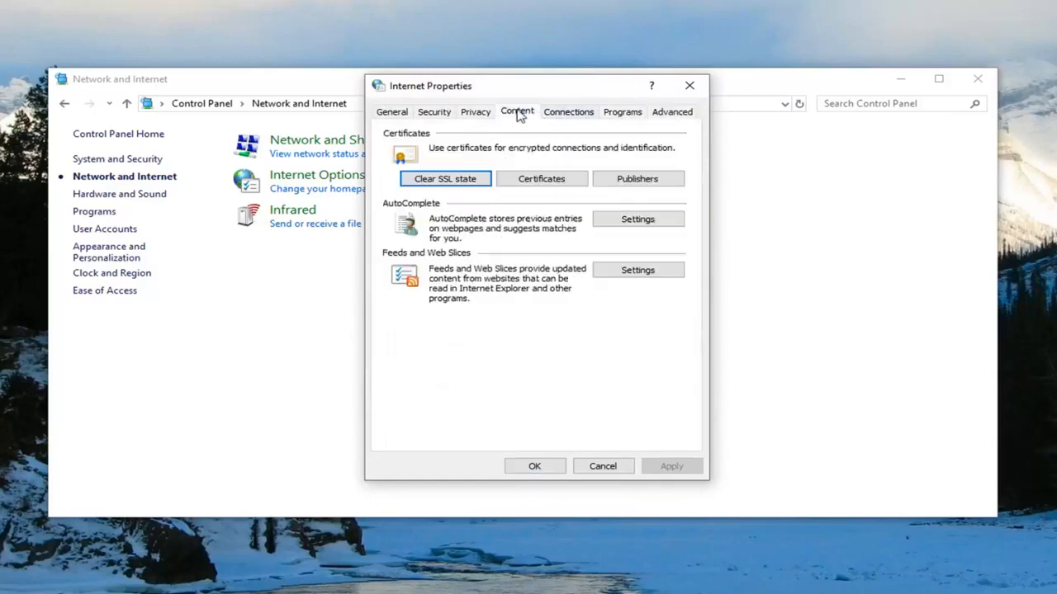
{"action": "left_click", "coordinate": [434, 112]}
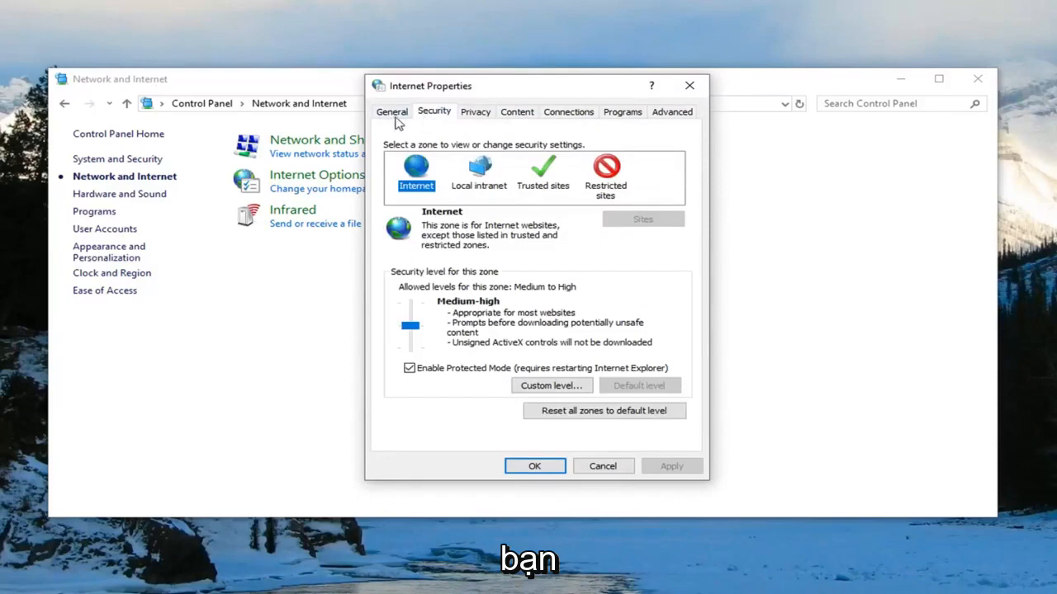
{"action": "left_click", "coordinate": [391, 112]}
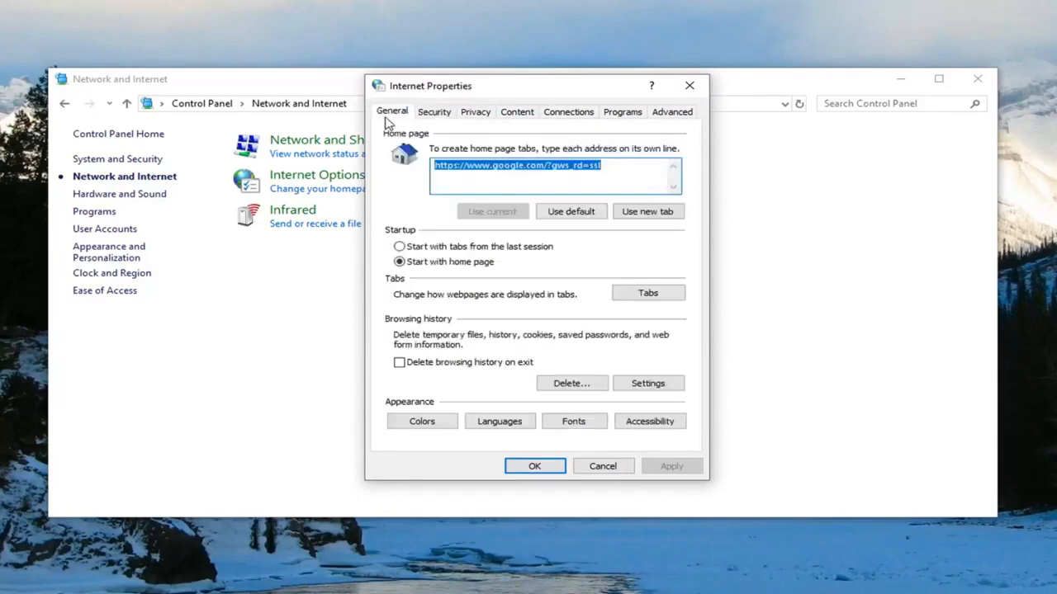
{"action": "left_click", "coordinate": [433, 112]}
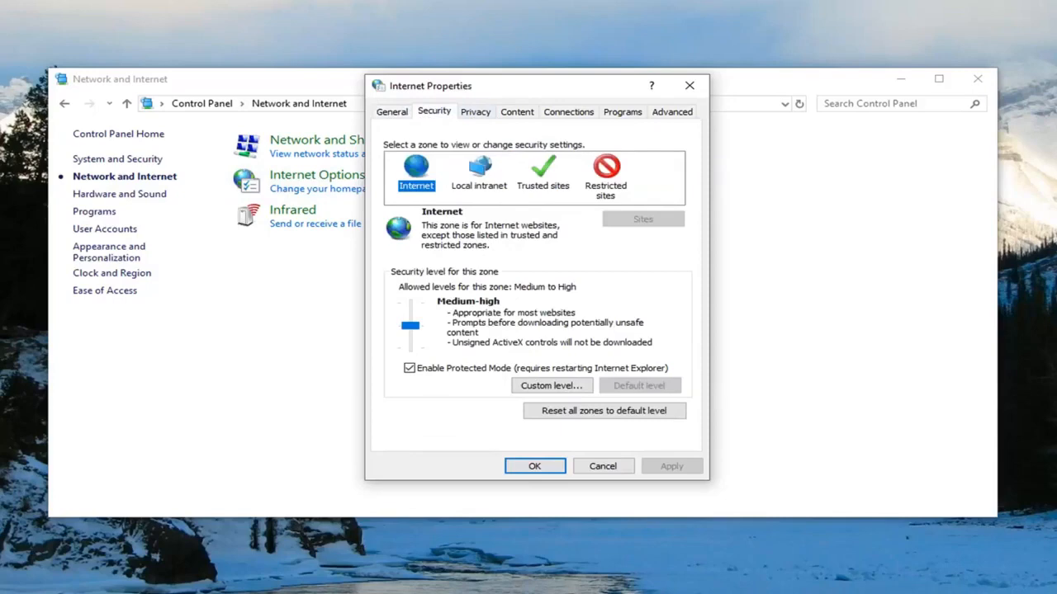
{"action": "mouse_move", "coordinate": [795, 176]}
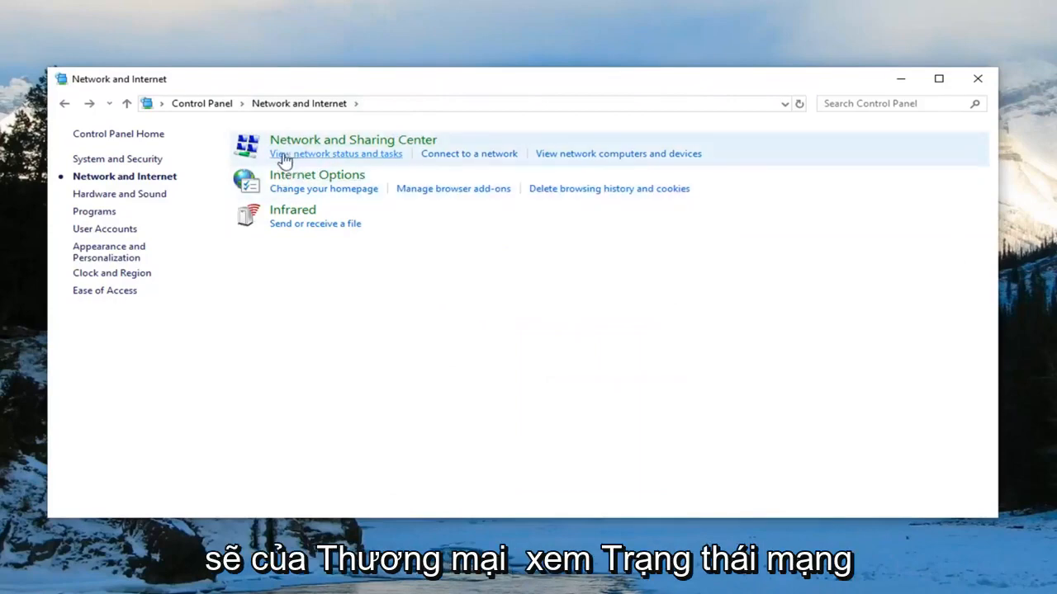
Open Network and Sharing Center and the Ethernet0 connection's status window
{"action": "left_click", "coordinate": [336, 153]}
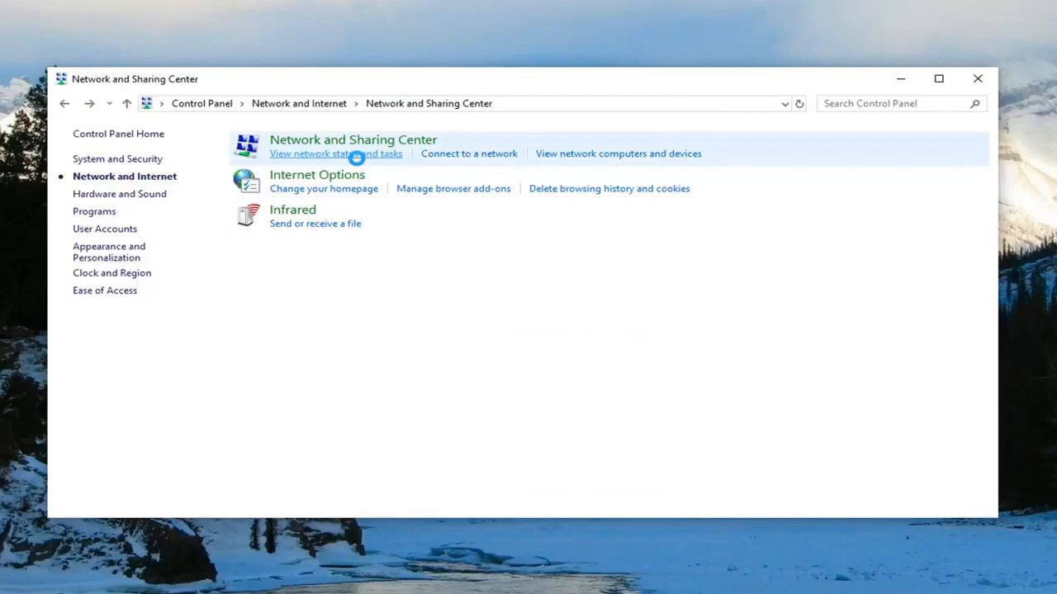
{"action": "left_click", "coordinate": [335, 153]}
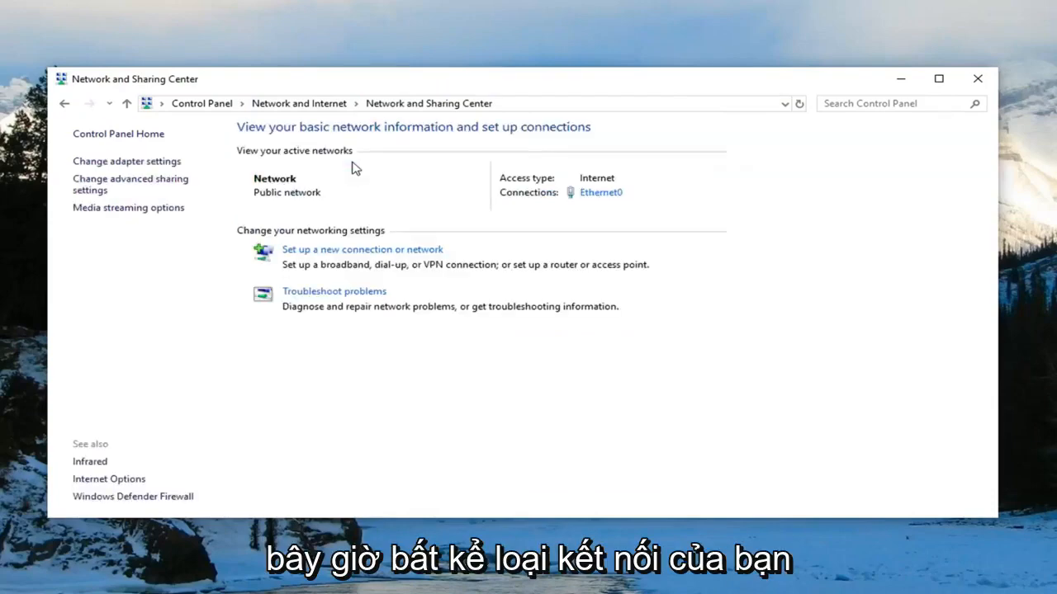
{"action": "mouse_move", "coordinate": [595, 192]}
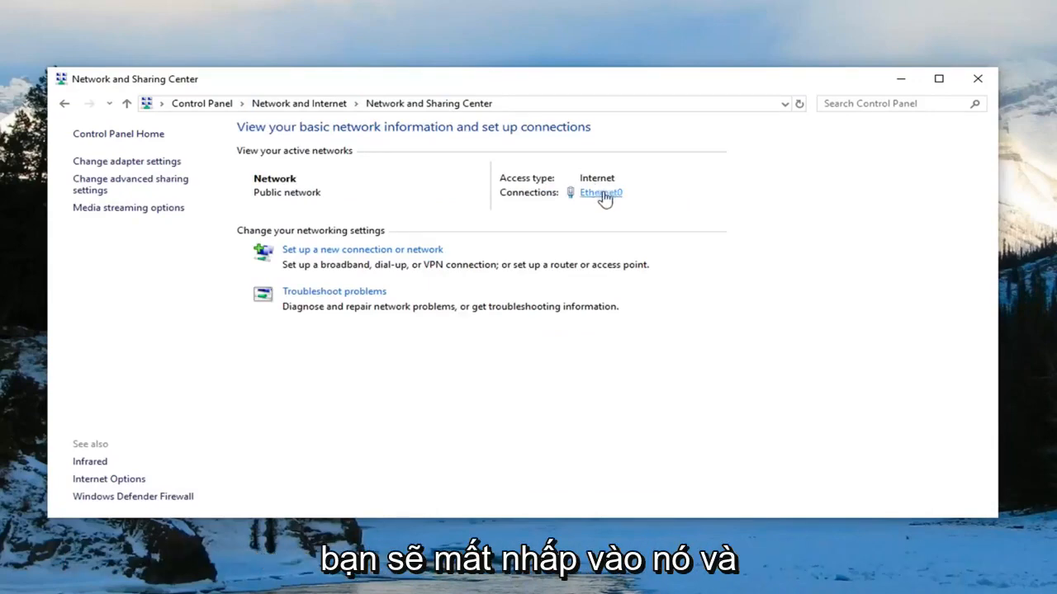
{"action": "left_click", "coordinate": [600, 192]}
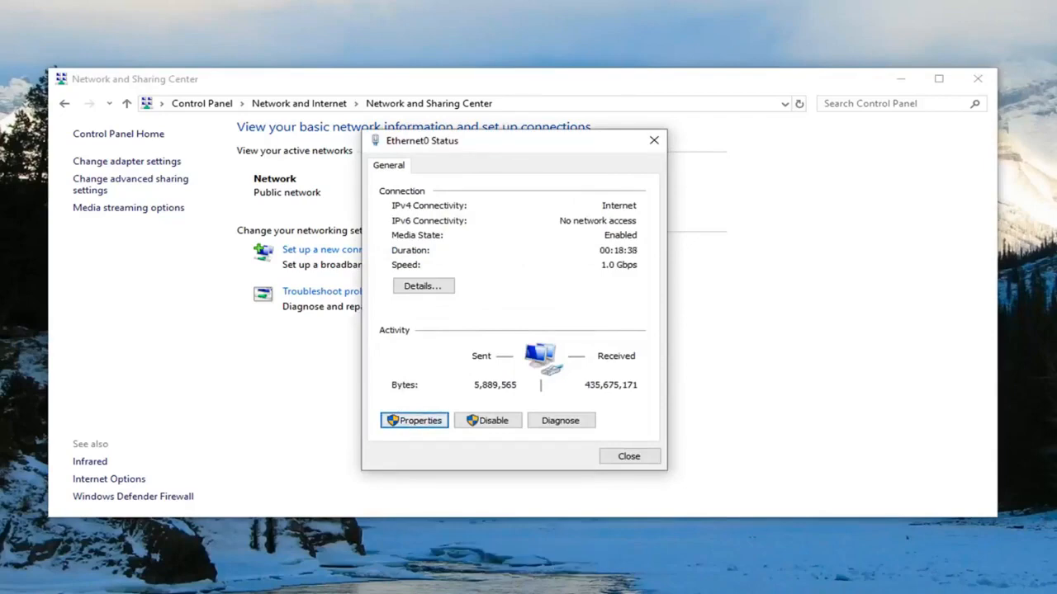
Open the Internet Protocol Version 4 properties of the Ethernet0 connection
{"action": "left_click", "coordinate": [414, 420]}
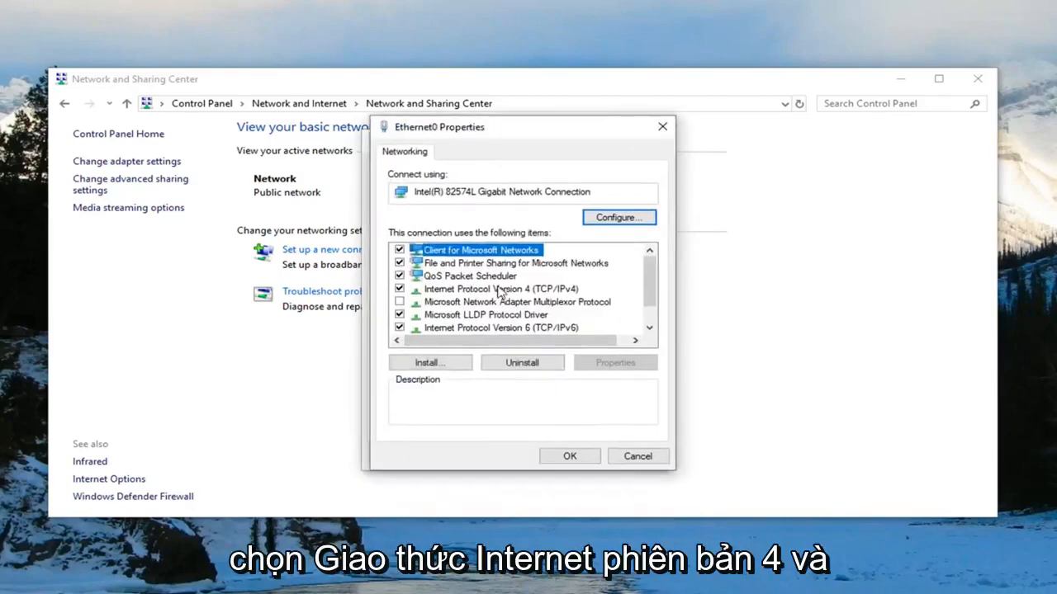
{"action": "left_click", "coordinate": [500, 289]}
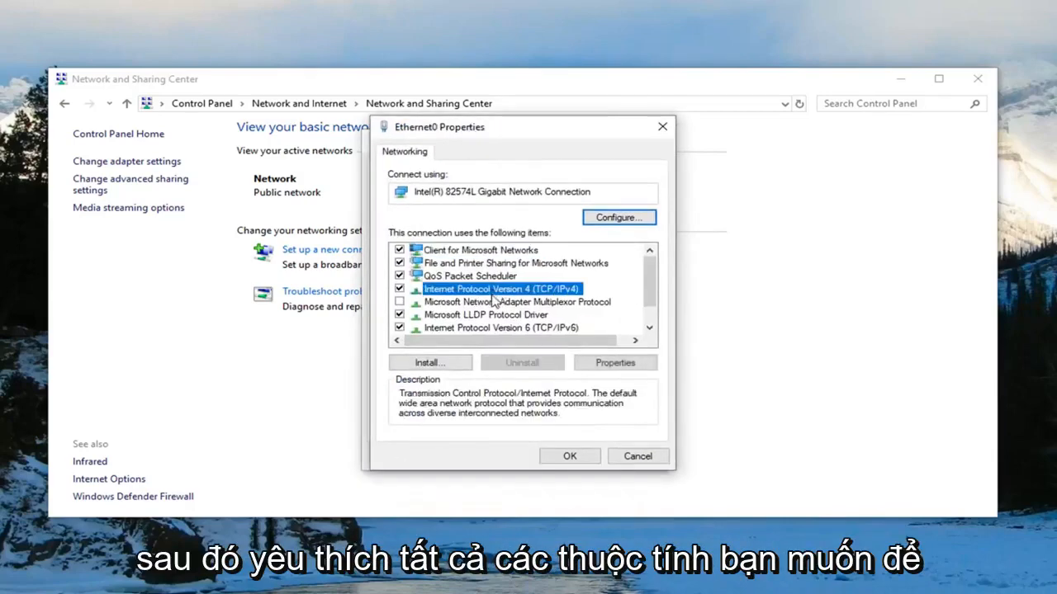
{"action": "left_click", "coordinate": [614, 362]}
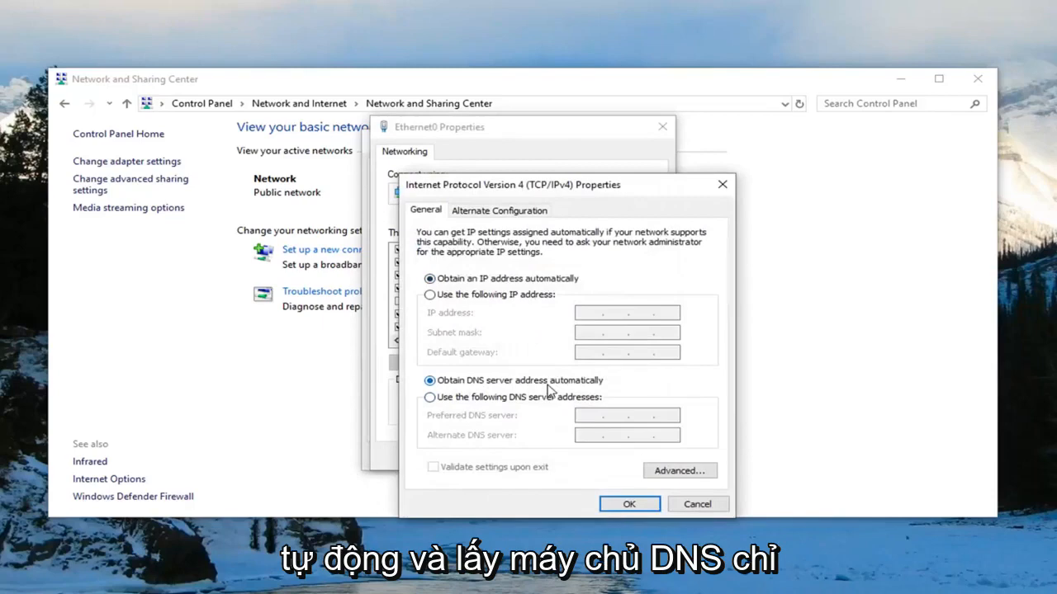
{"action": "mouse_move", "coordinate": [697, 504]}
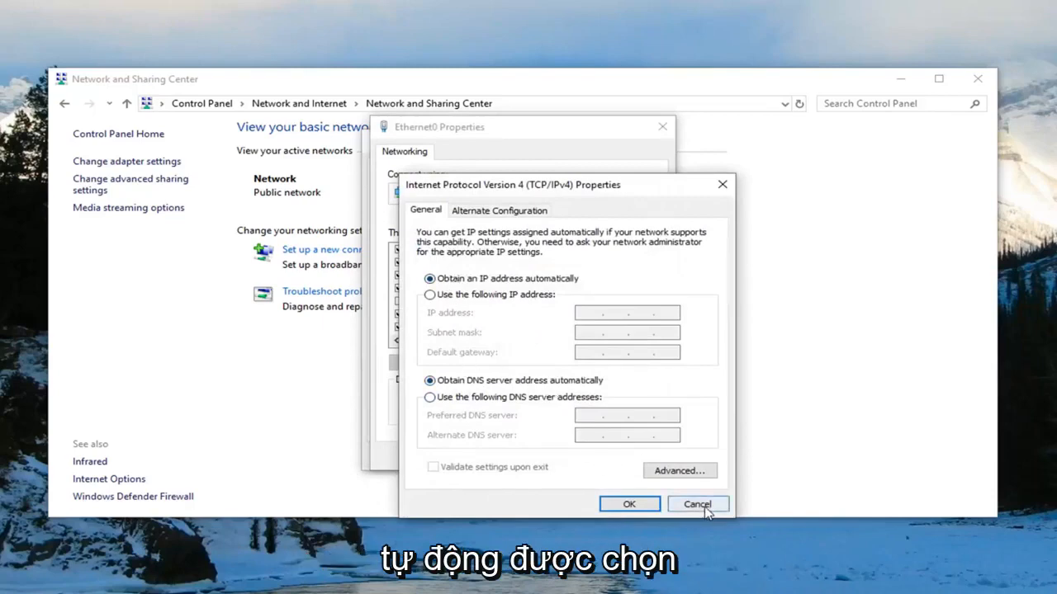
Leave IPv4 unchanged and close Ethernet0 properties and Network and Sharing Center
{"action": "left_click", "coordinate": [629, 504]}
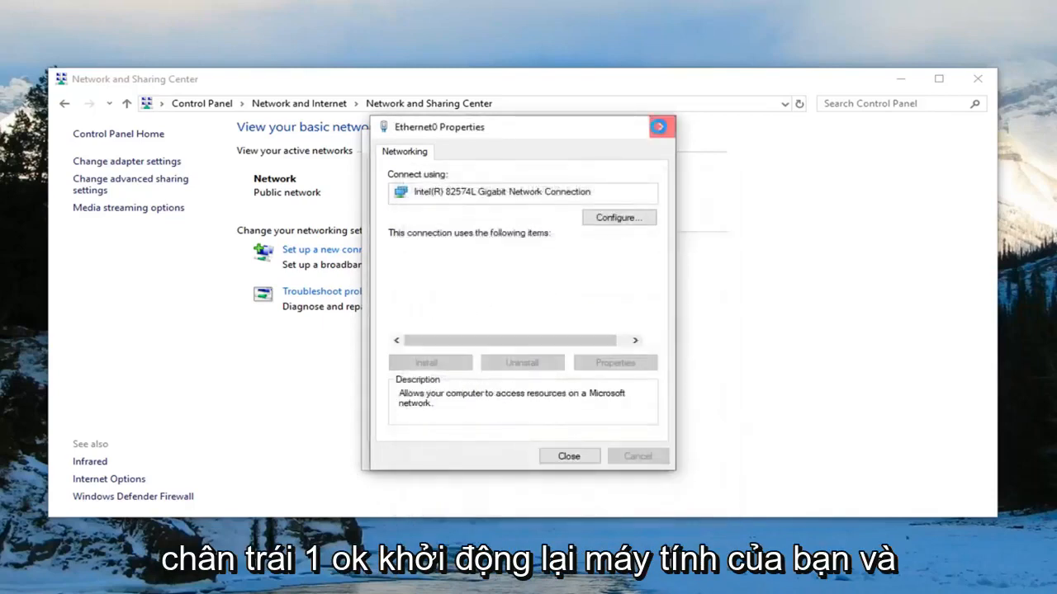
{"action": "left_click", "coordinate": [568, 456]}
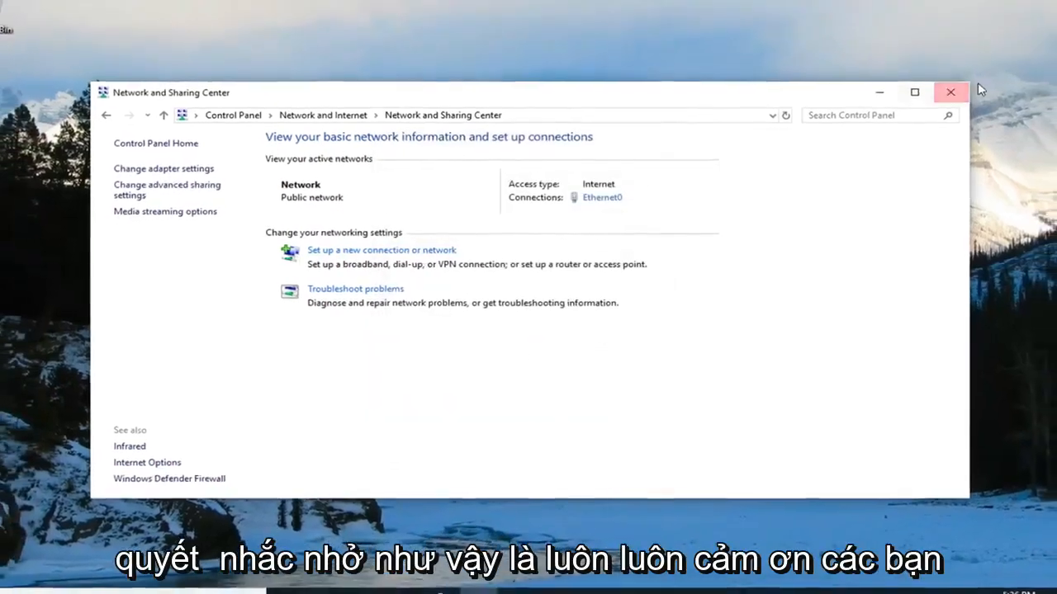
{"action": "left_click", "coordinate": [950, 92]}
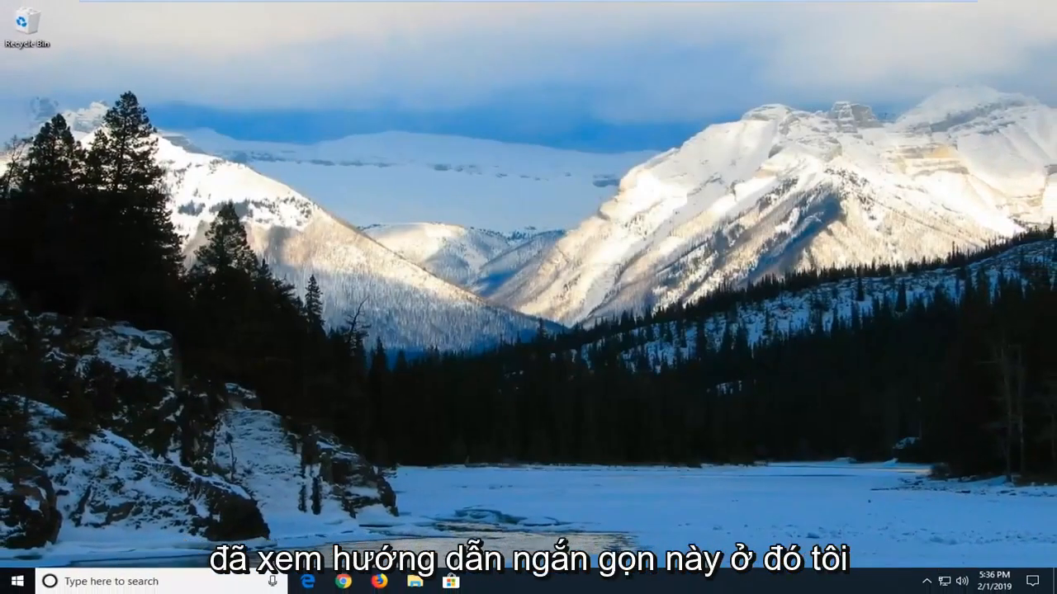